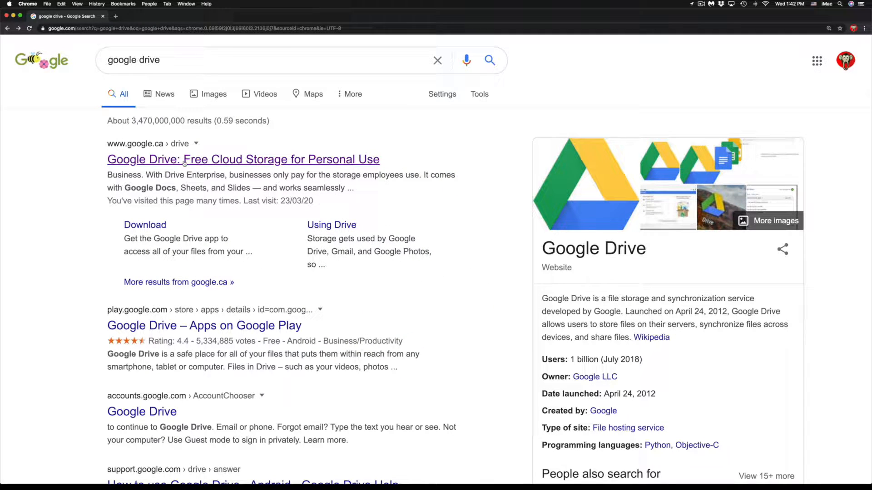
Step: Open the Google Drive landing page from the 'google drive' search results and look down the page
left_click(243, 160)
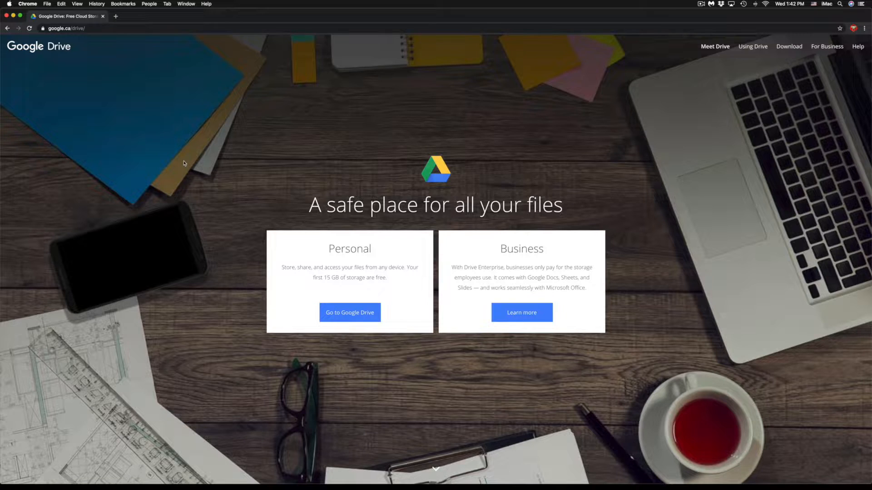
mouse_move(560, 266)
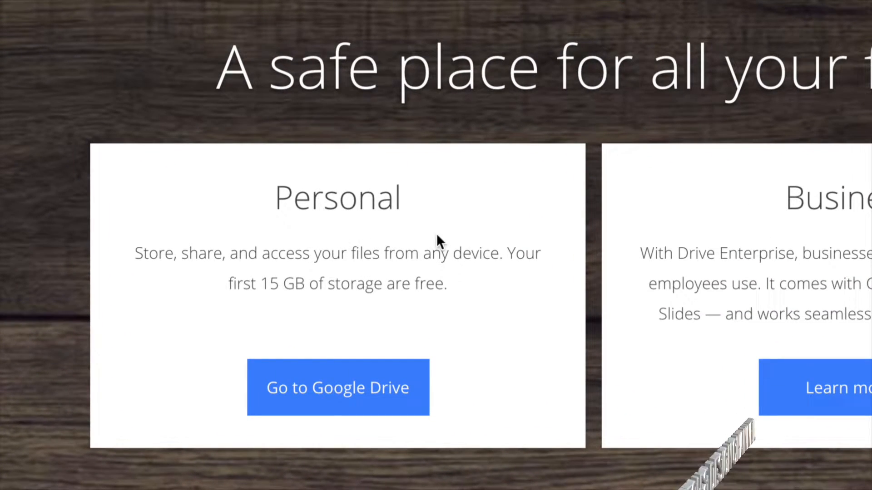
mouse_move(439, 303)
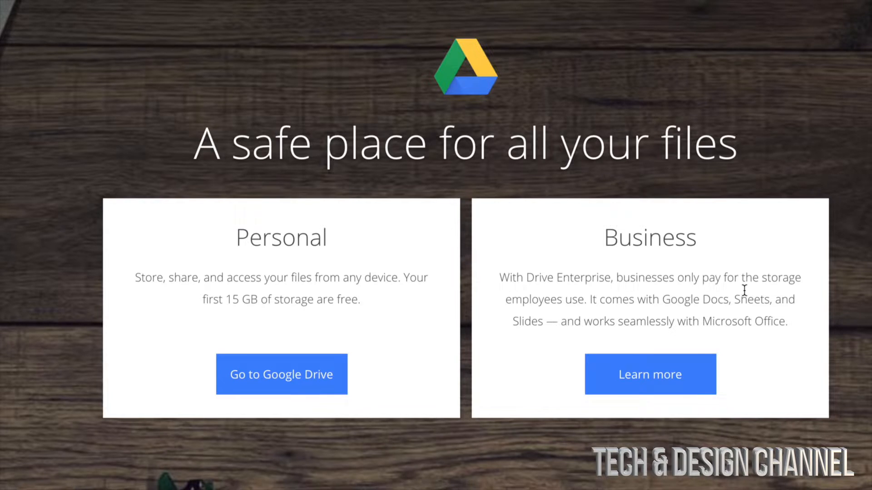
scroll("down", 3)
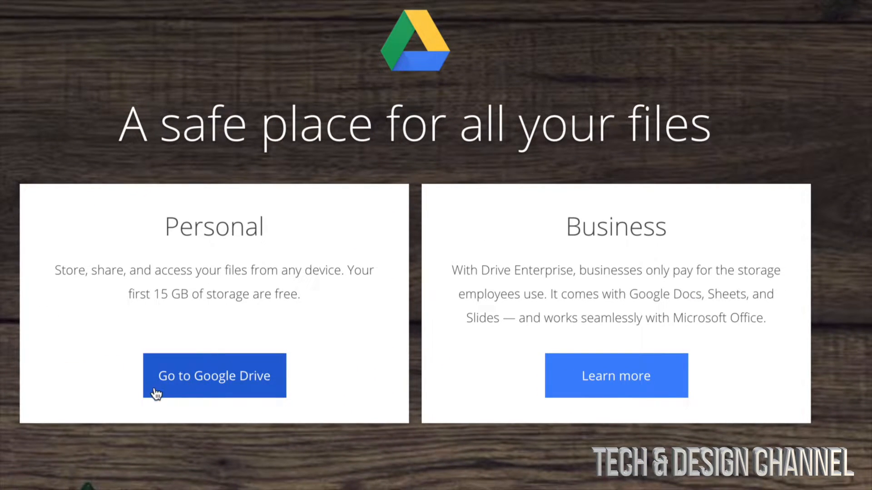
Step: Enter the personal Google Drive showing the Computers folders and 8.8 GB of 15 GB used
left_click(215, 375)
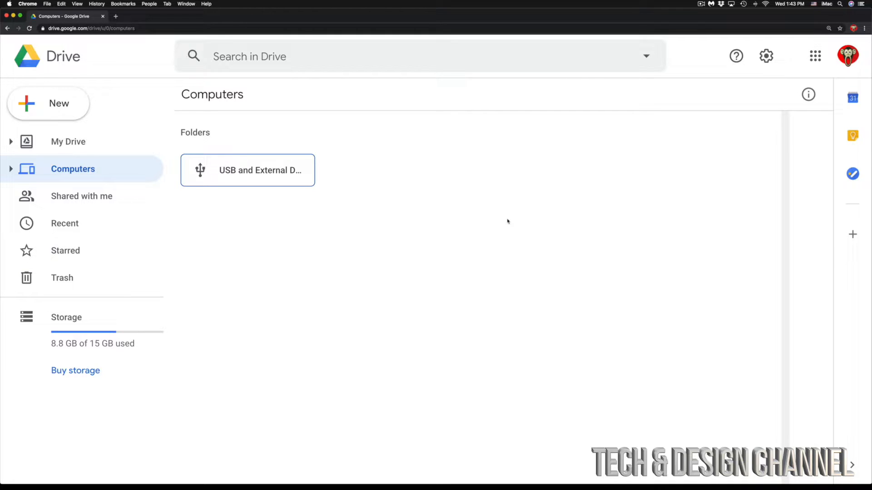
mouse_move(473, 216)
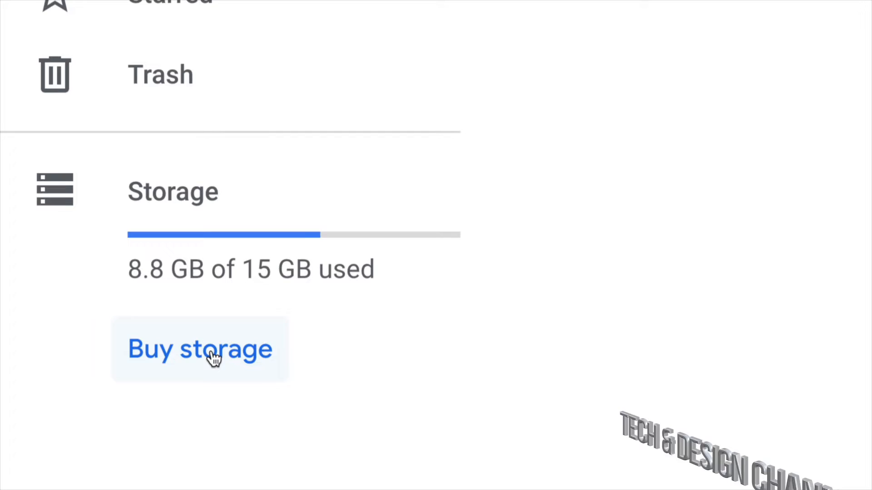
Step: Bring up the Google One 'Buy storage' plans, revealing the 10 TB, 20 TB and 30 TB options
left_click(199, 348)
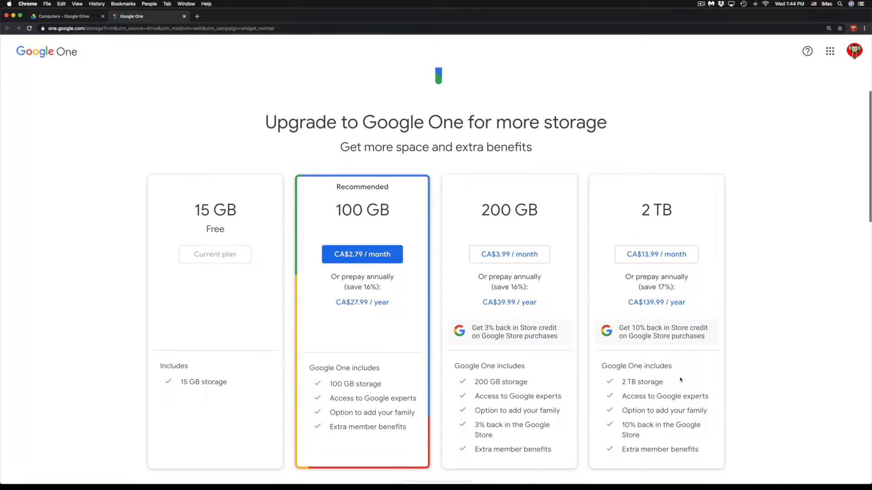
scroll("down", 3)
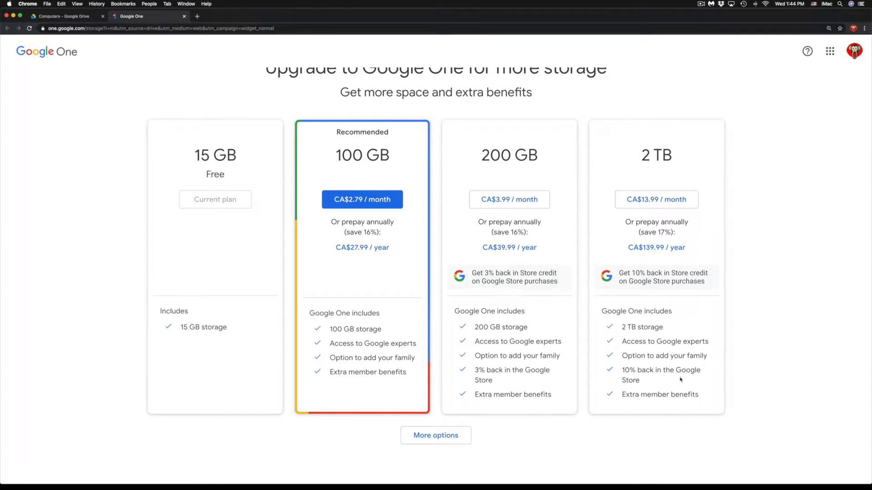
mouse_move(366, 175)
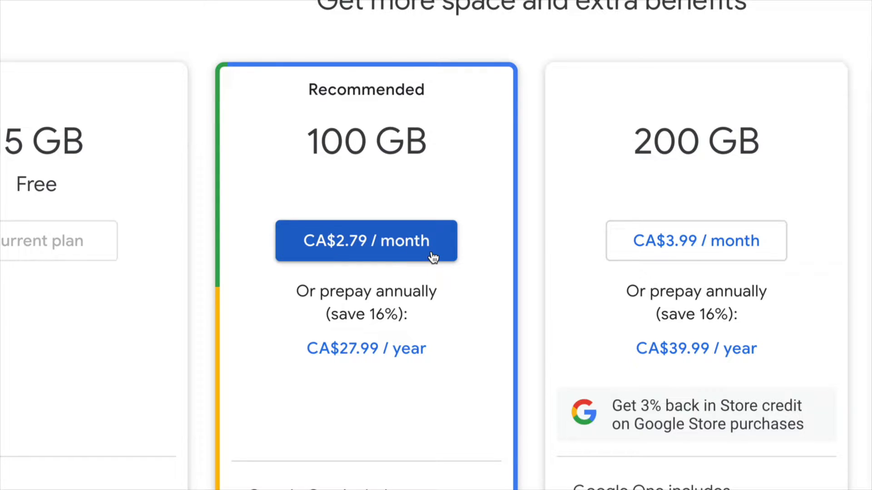
mouse_move(390, 280)
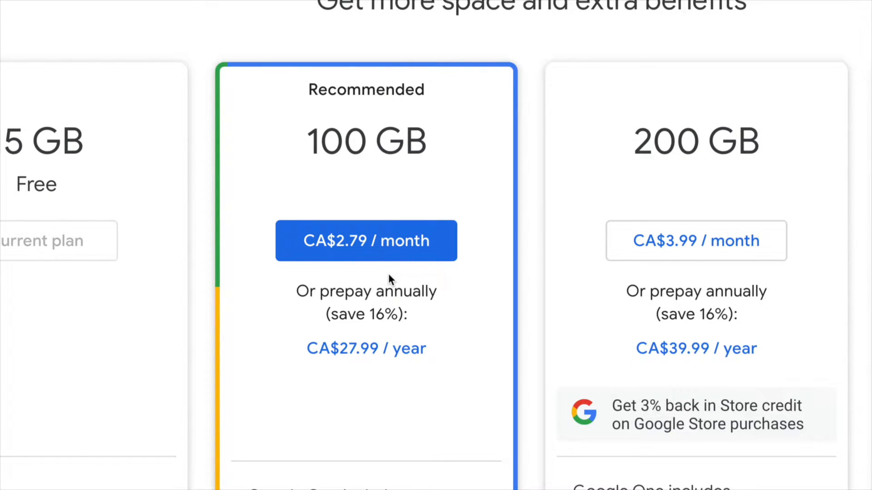
scroll("right", 3)
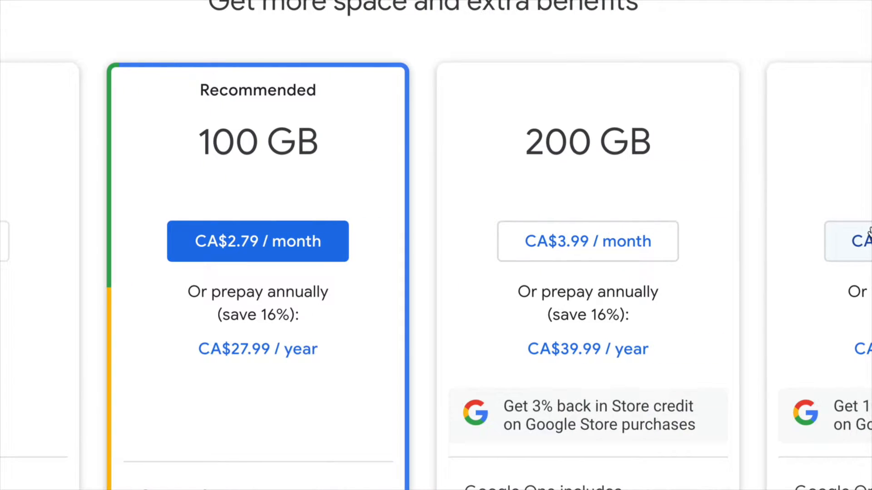
scroll("right", 3)
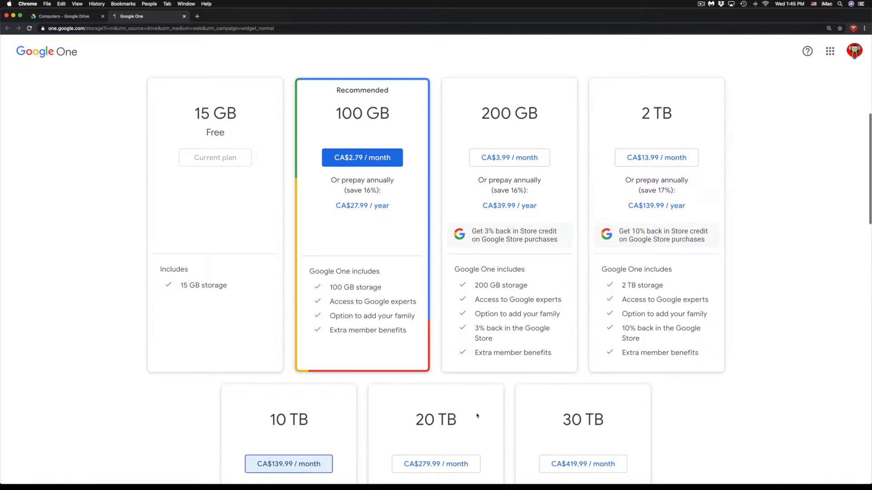
Step: Review the 10–30 TB plan details at CA$139.99–419.99 monthly with 10% Store credit
scroll("down", 3)
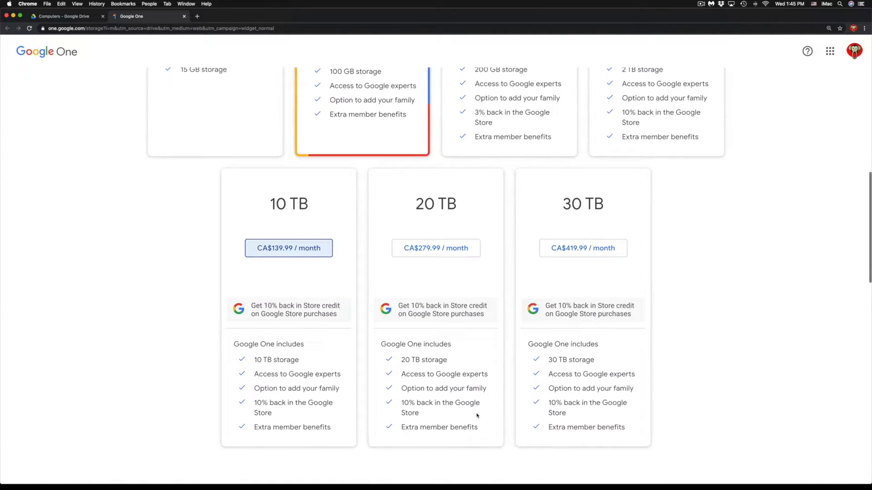
scroll("down", 3)
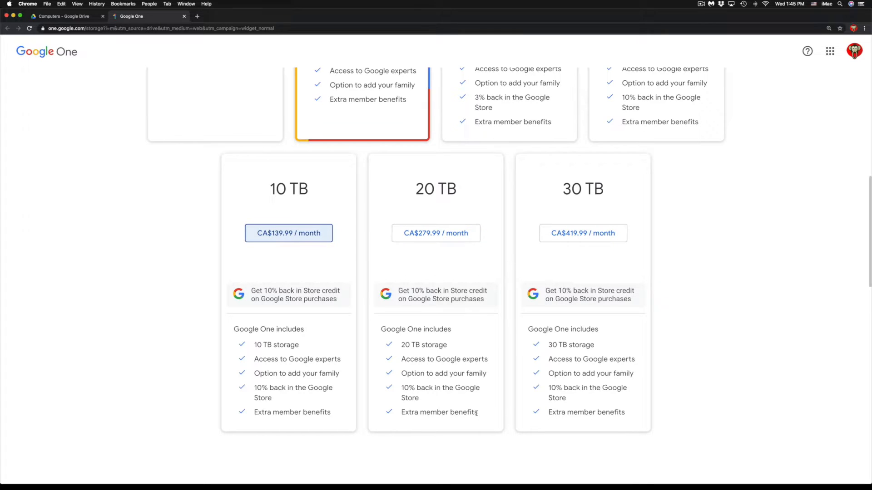
mouse_move(655, 222)
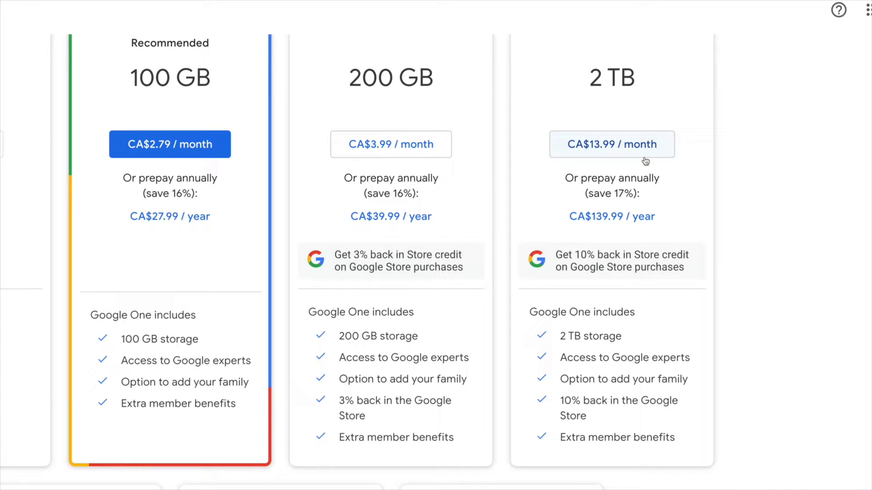
mouse_move(700, 226)
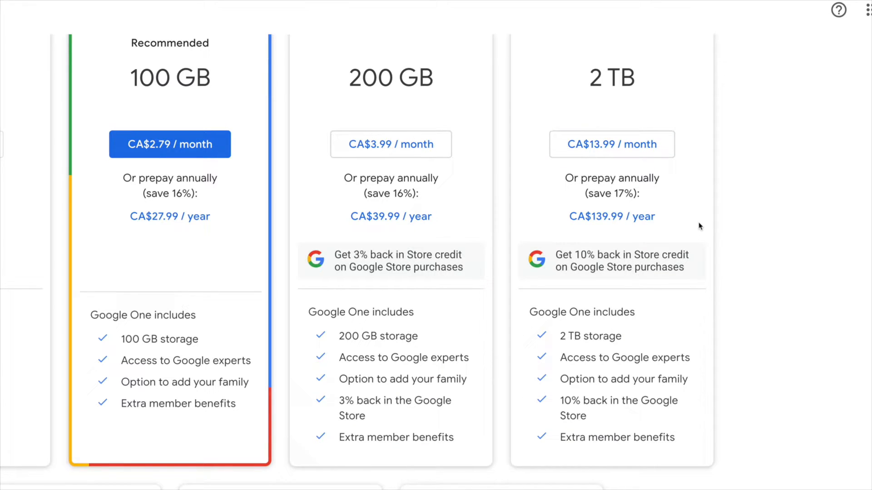
mouse_move(694, 223)
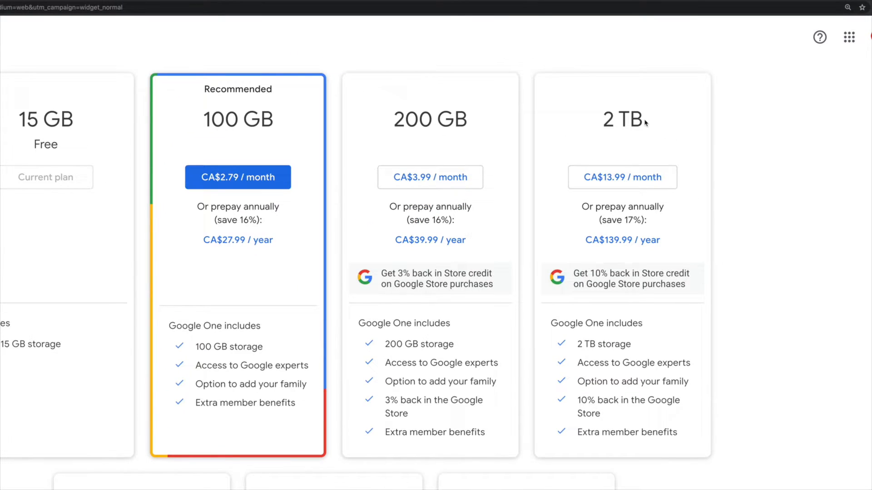
mouse_move(610, 218)
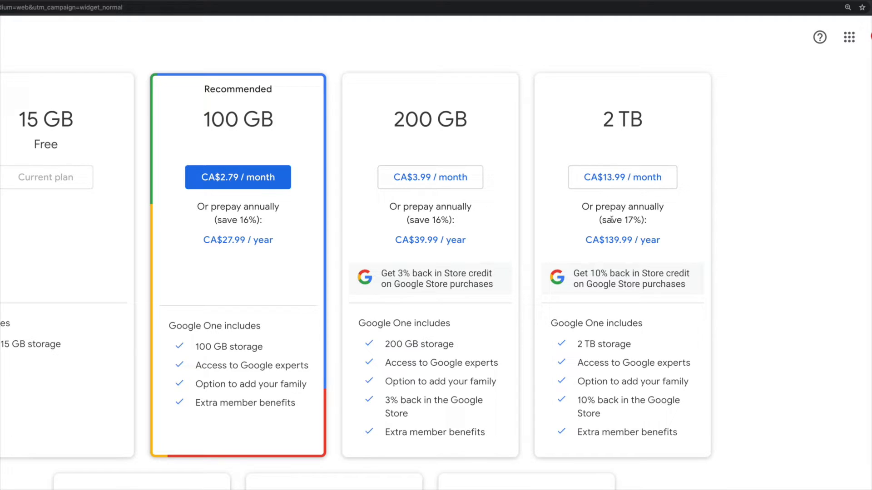
mouse_move(622, 167)
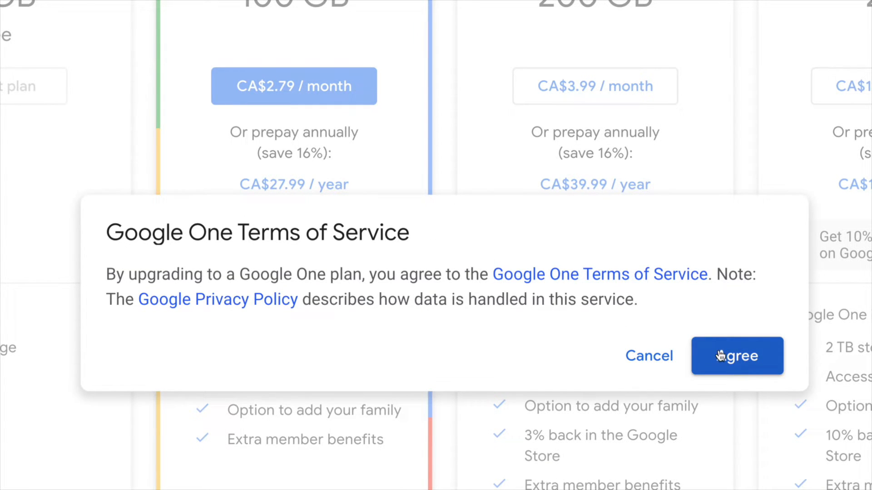
Step: Agree to the Google One Terms of Service and subscribe to the 2 TB plan at CA$13.99 per month
left_click(736, 356)
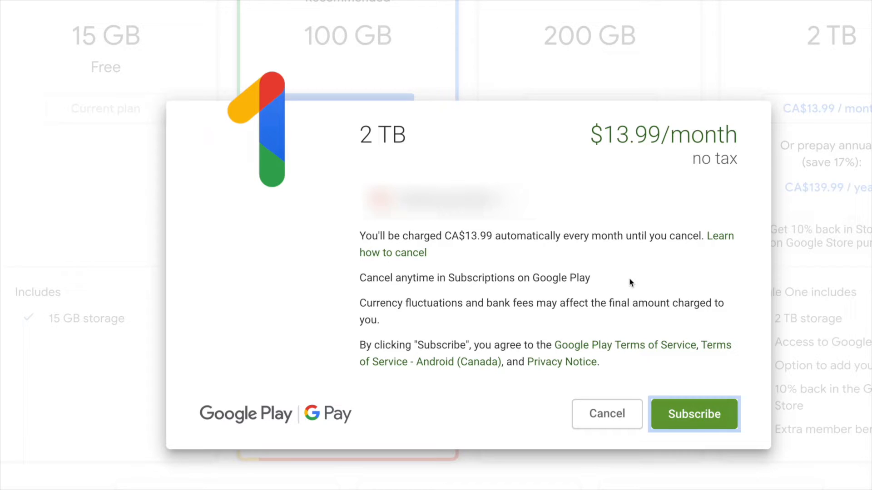
mouse_move(709, 420)
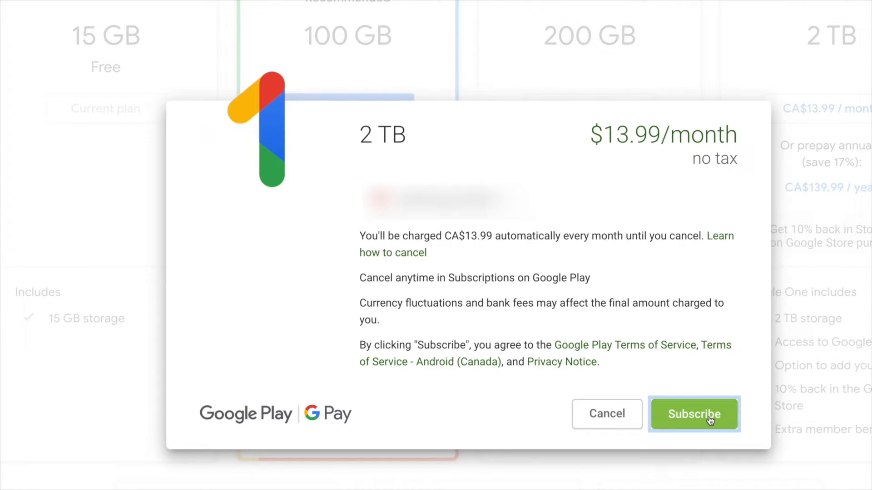
left_click(693, 414)
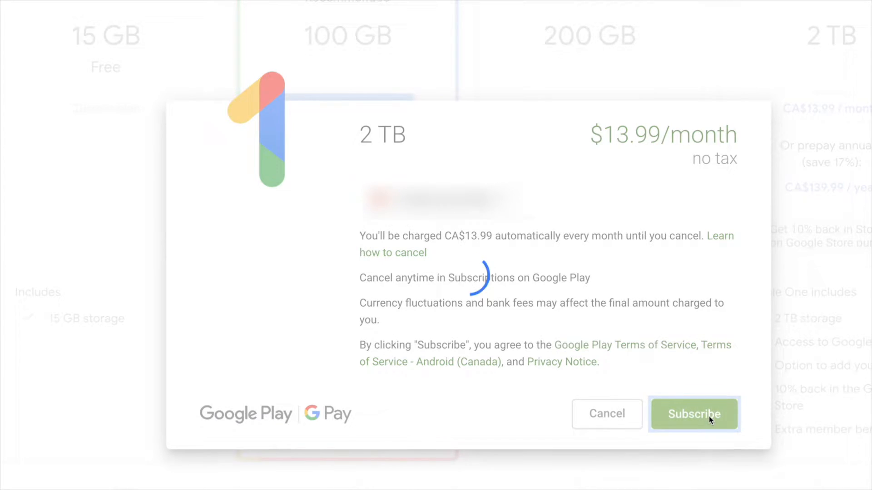
left_click(694, 414)
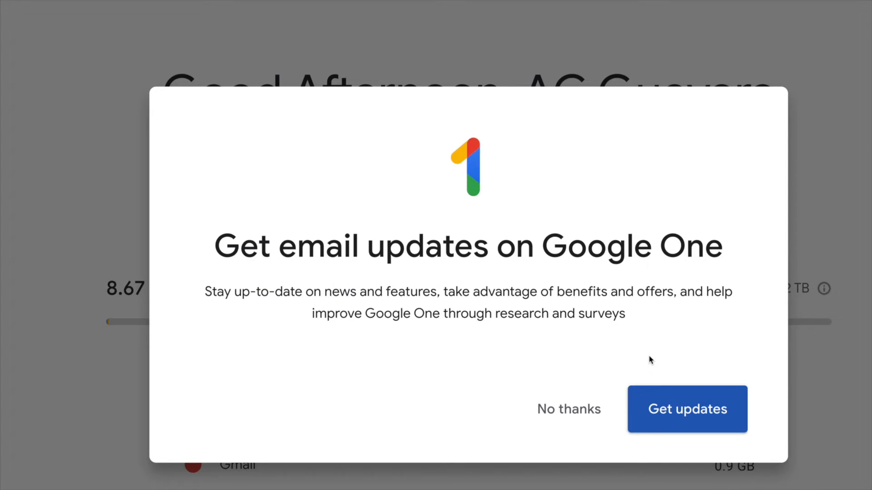
mouse_move(619, 384)
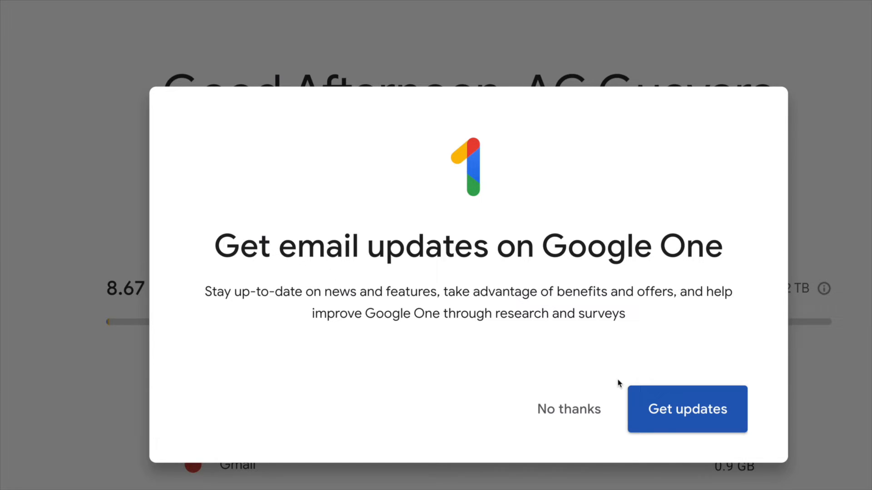
mouse_move(568, 410)
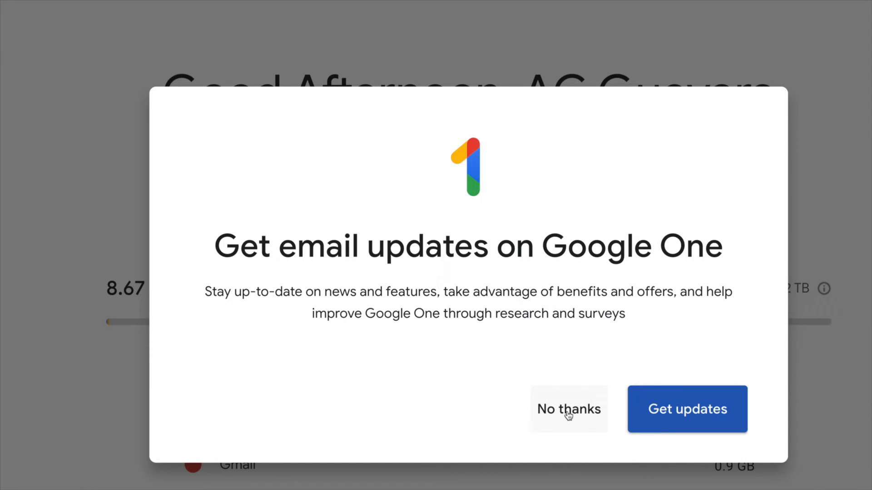
Step: Decline the Google One email updates offer, landing on the home page with 1.99 TB available of 2 TB
left_click(568, 410)
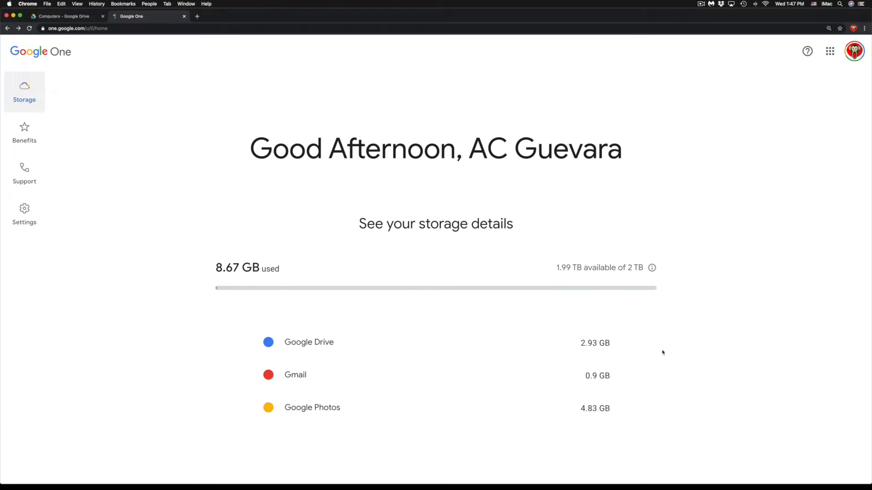
mouse_move(426, 343)
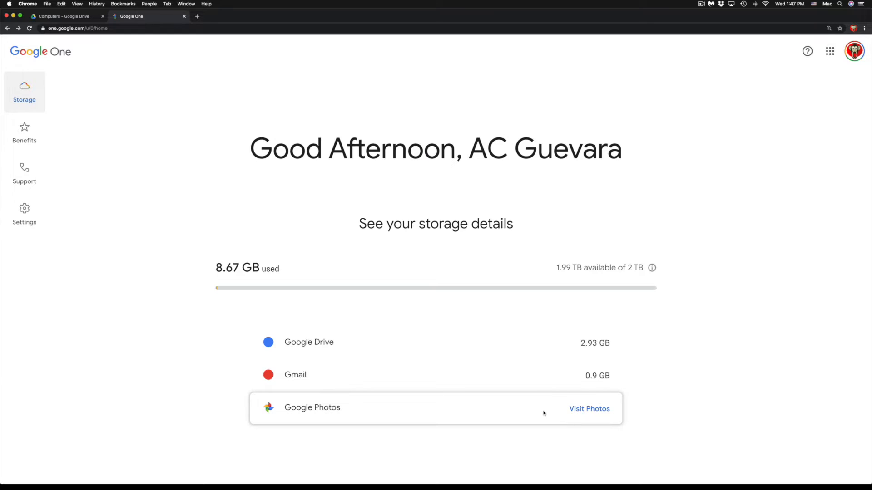
mouse_move(578, 414)
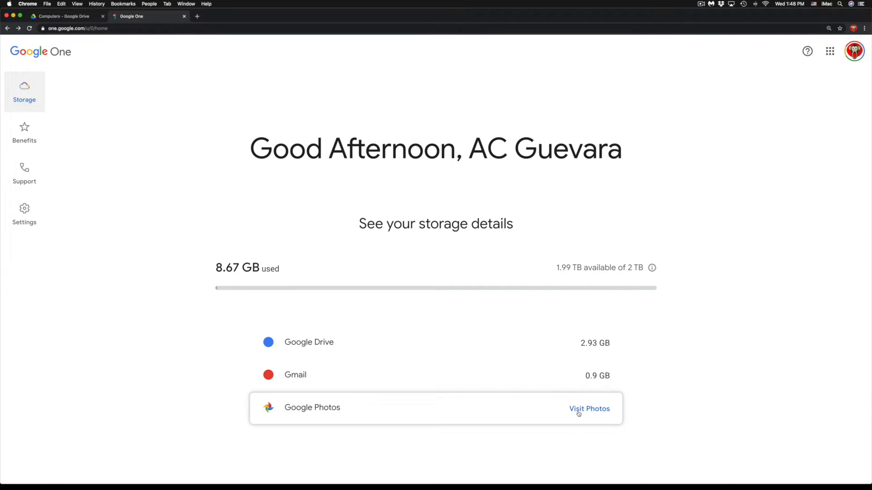
mouse_move(619, 399)
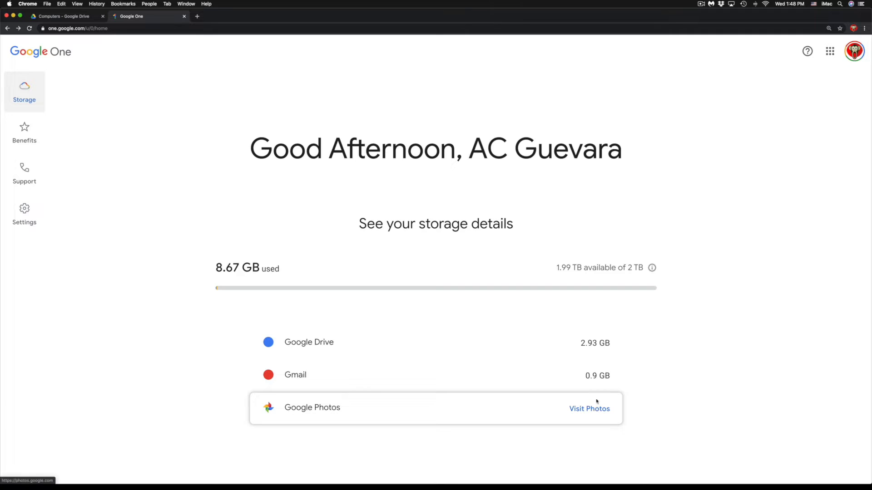
mouse_move(295, 415)
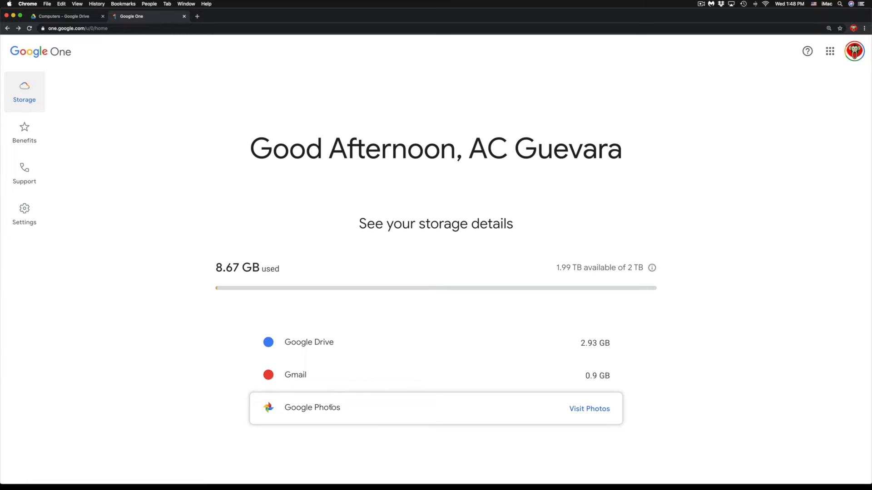
mouse_move(360, 413)
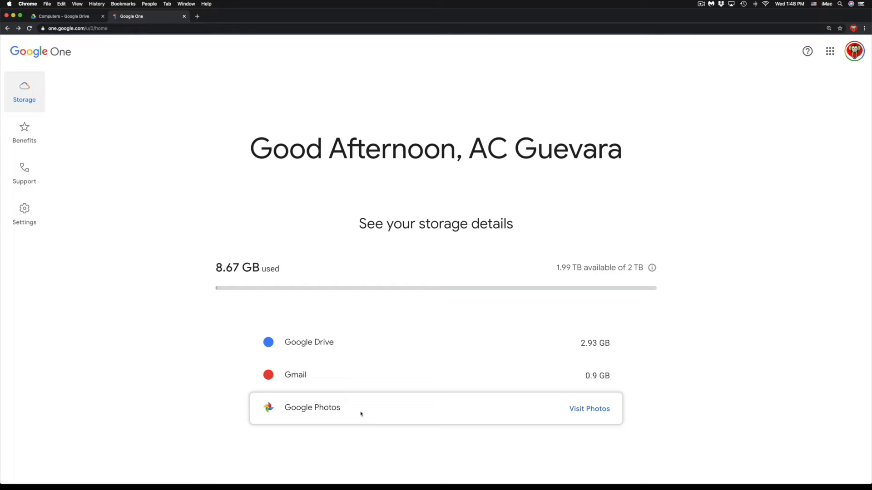
Step: Highlight and clear the account name in the greeting while reviewing Drive 2.93 GB, Gmail 0.9 GB, Photos 4.83 GB usage
double_click(565, 148)
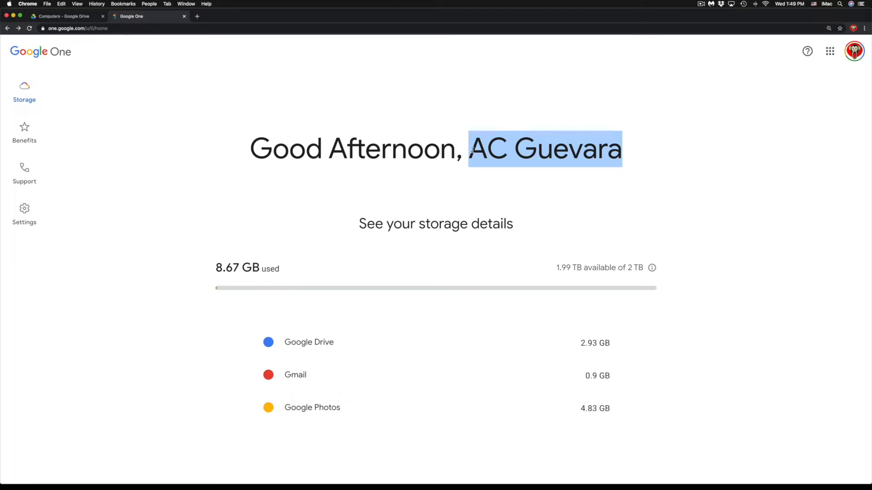
left_click(611, 148)
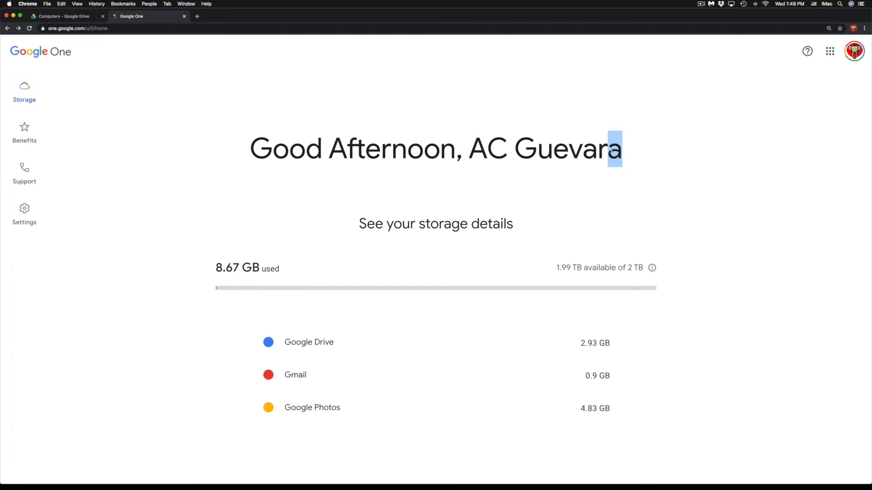